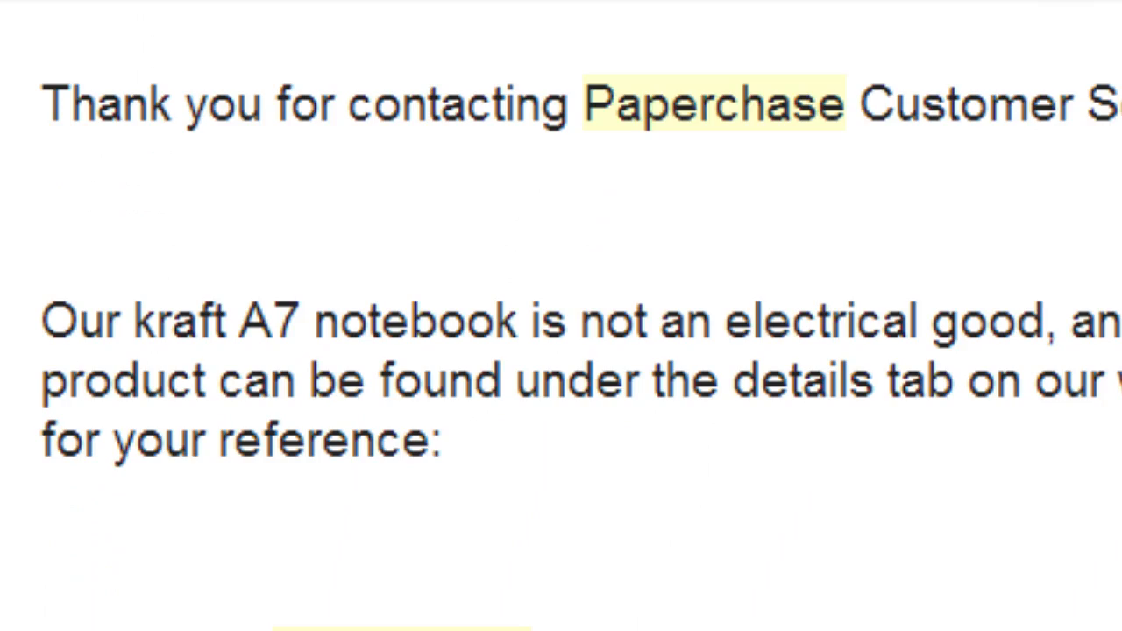
pyautogui.scroll(-3)
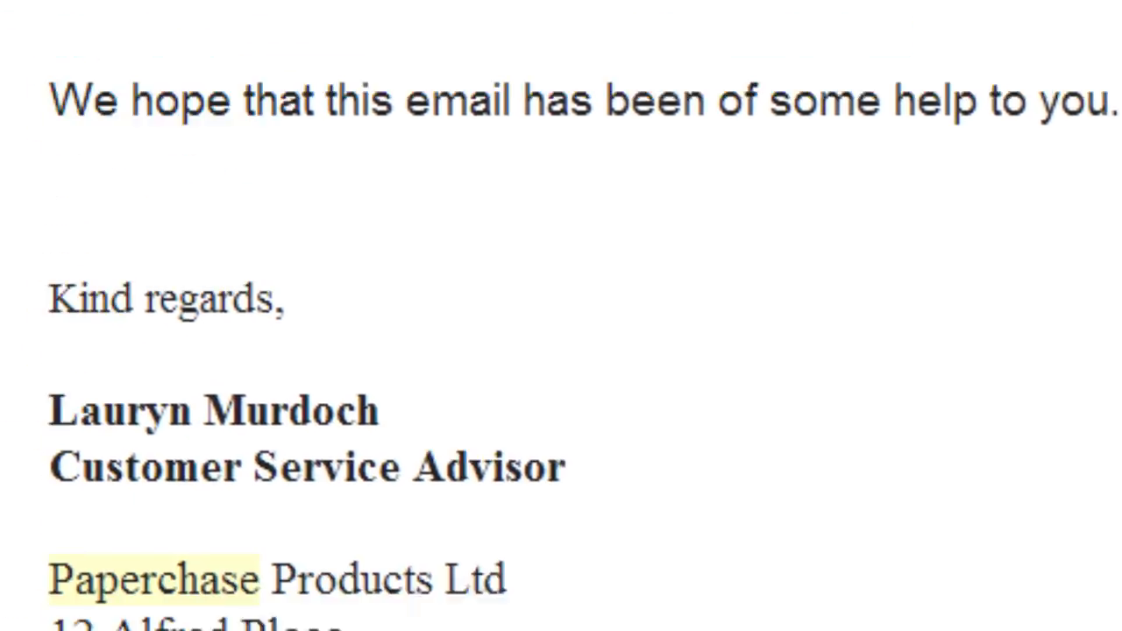